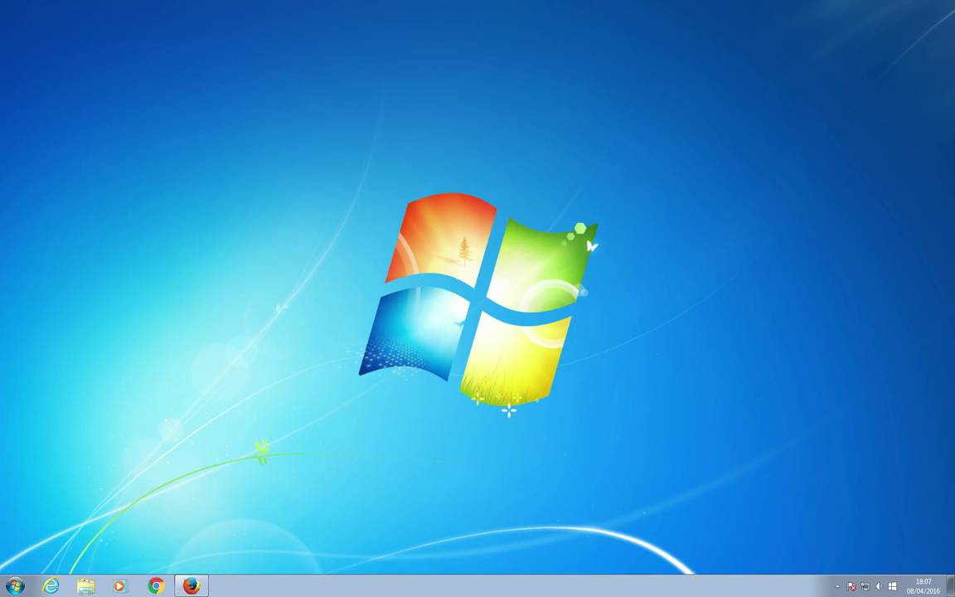
mouse_move(146, 492)
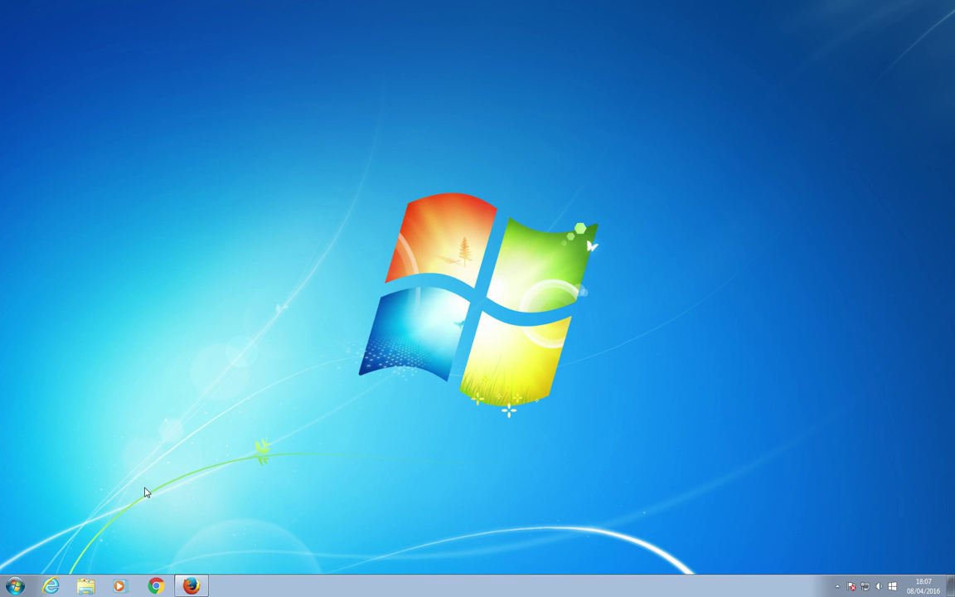
mouse_move(121, 510)
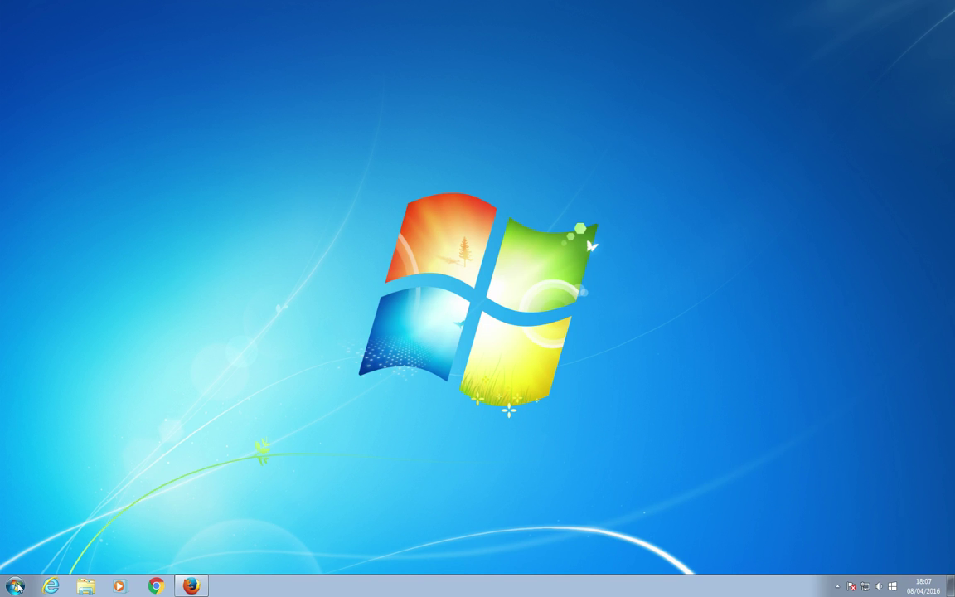
Step: Navigate from the Start menu through Control Panel and Network and Sharing Center to the adapter connections list
click(13, 585)
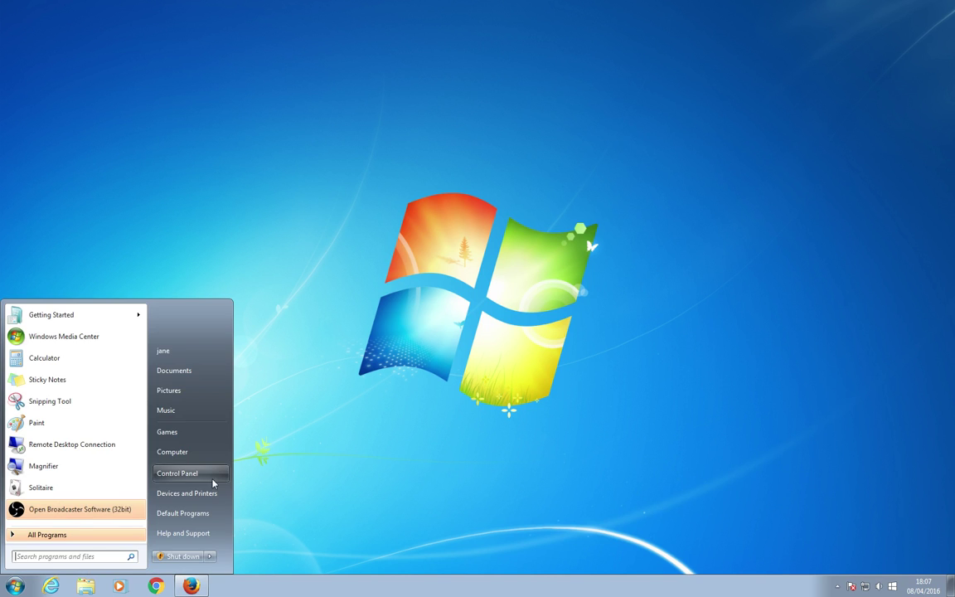
click(176, 473)
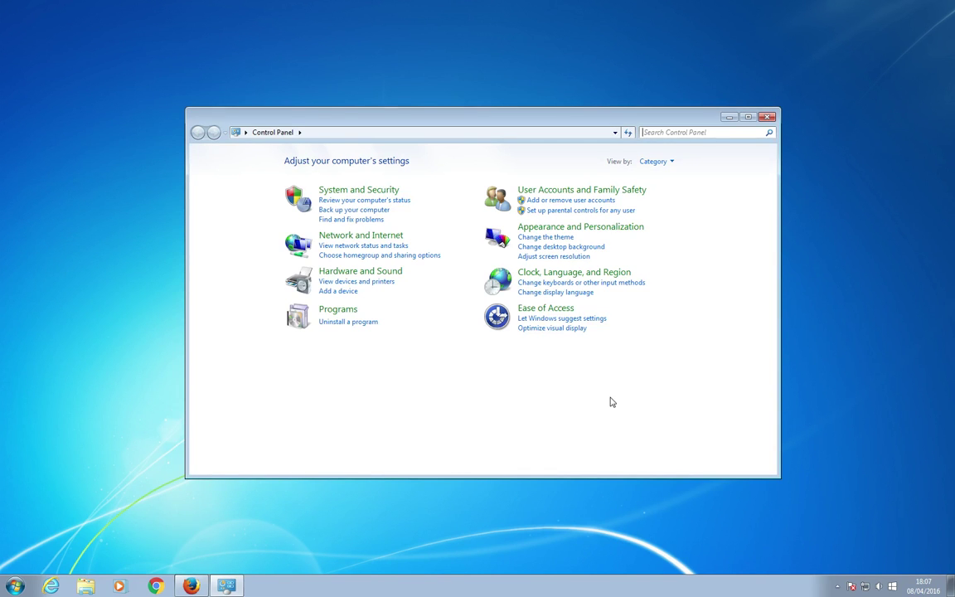
mouse_move(346, 242)
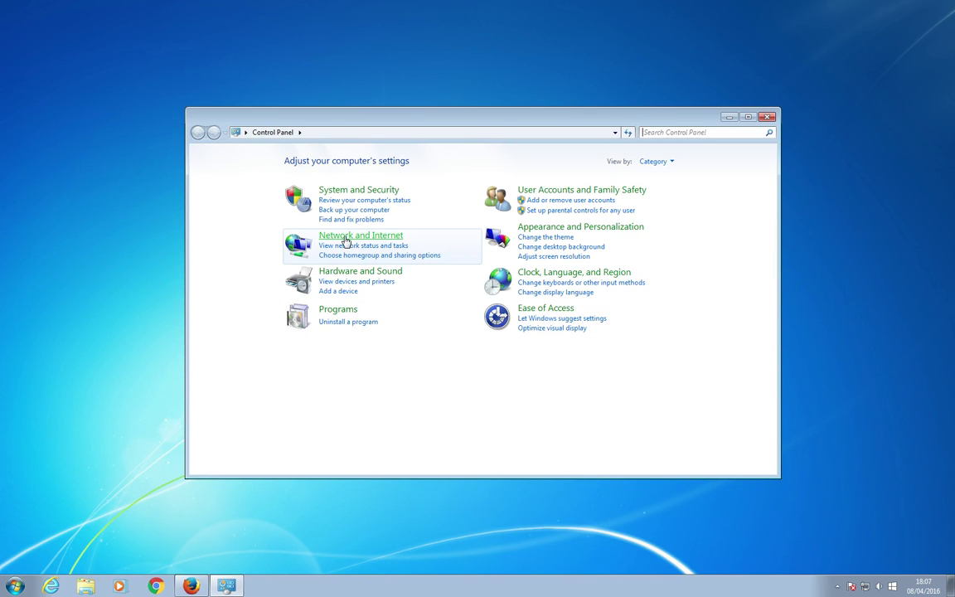
click(359, 236)
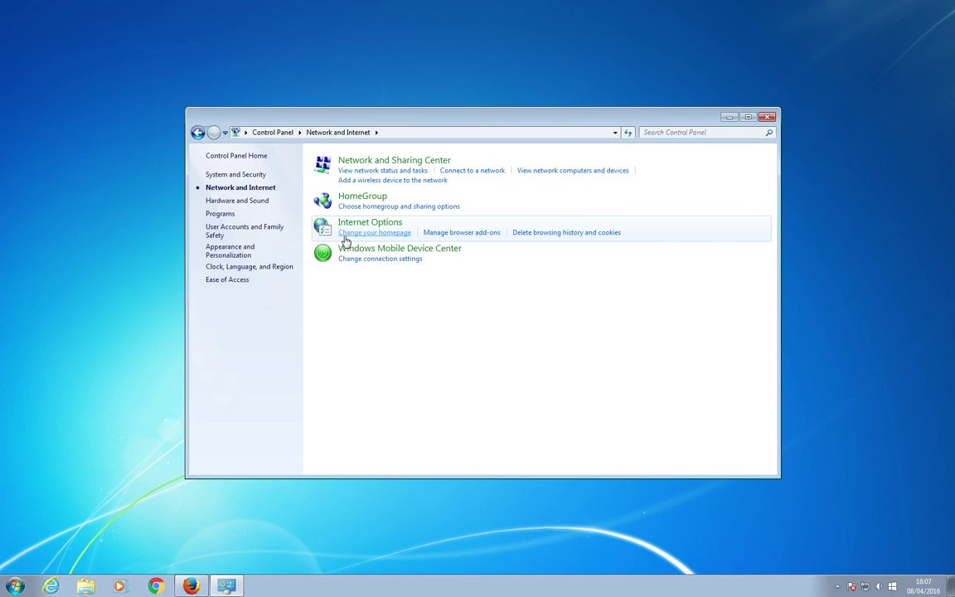
mouse_move(363, 166)
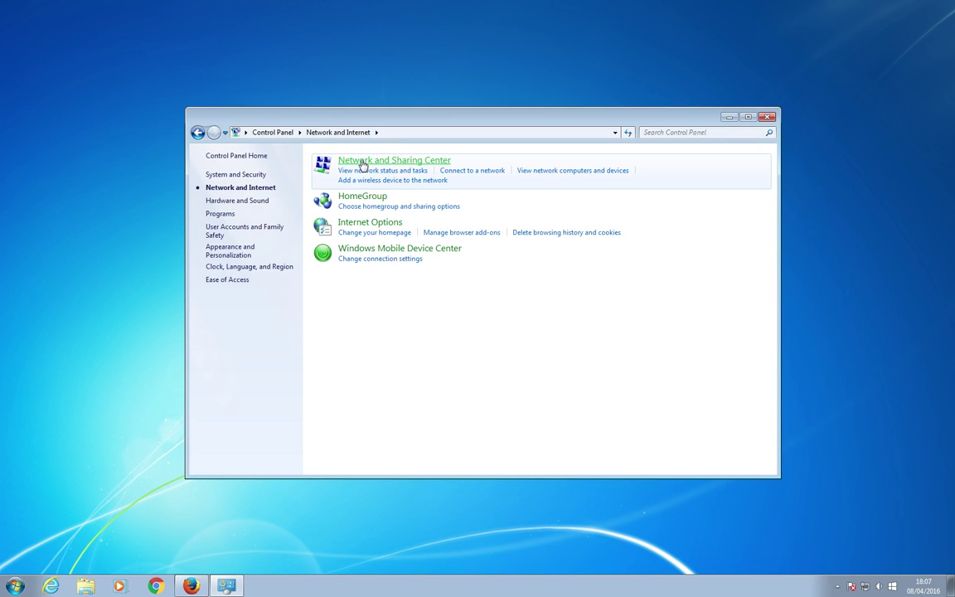
click(394, 159)
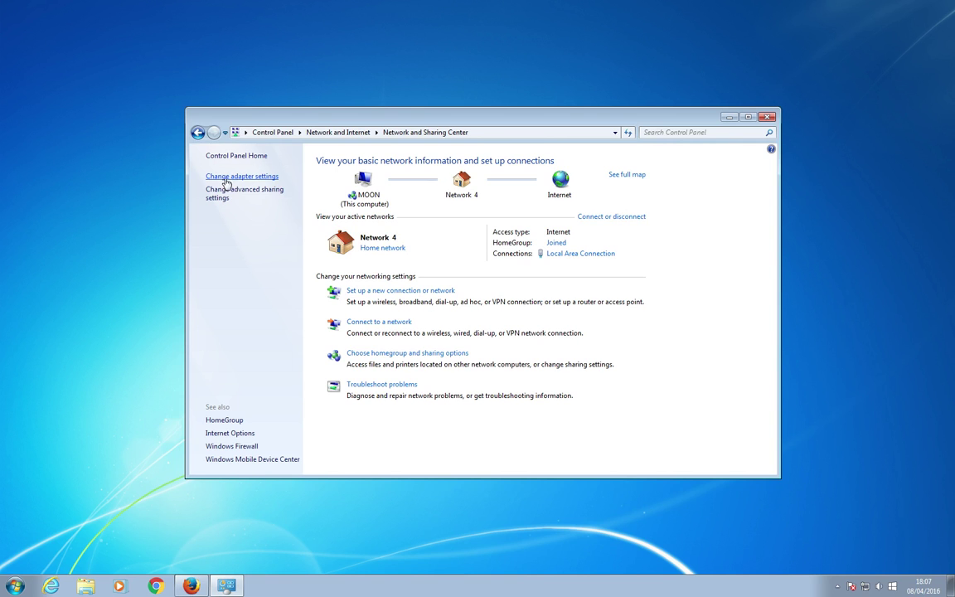
mouse_move(239, 183)
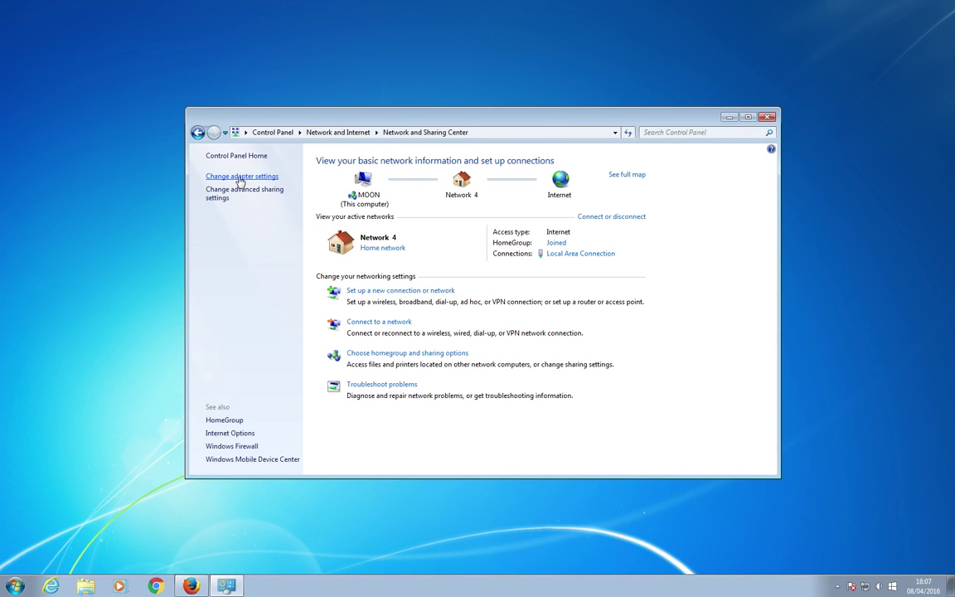
click(242, 175)
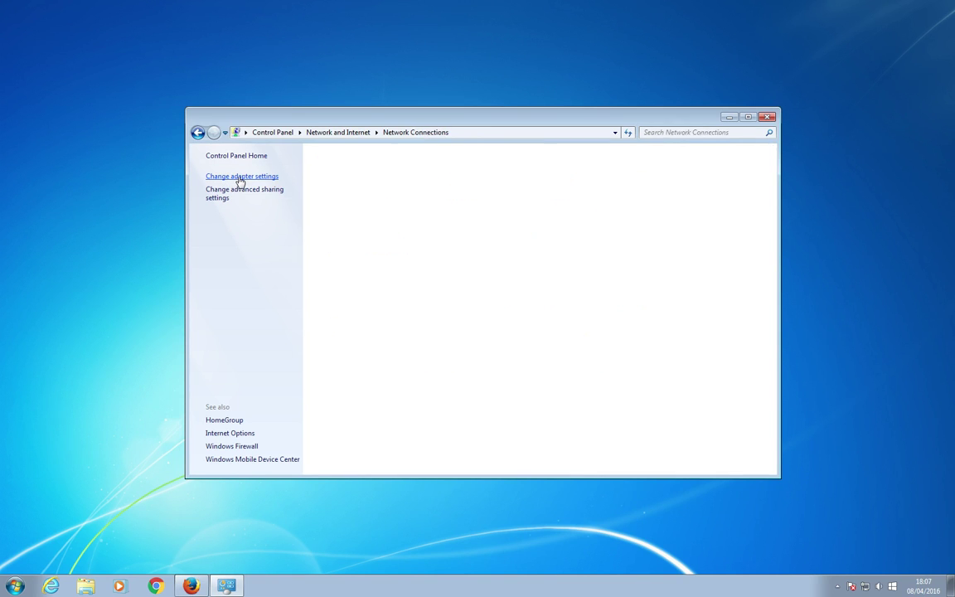
Step: Show the Local Area Connection status window from the Network Connections list
click(242, 175)
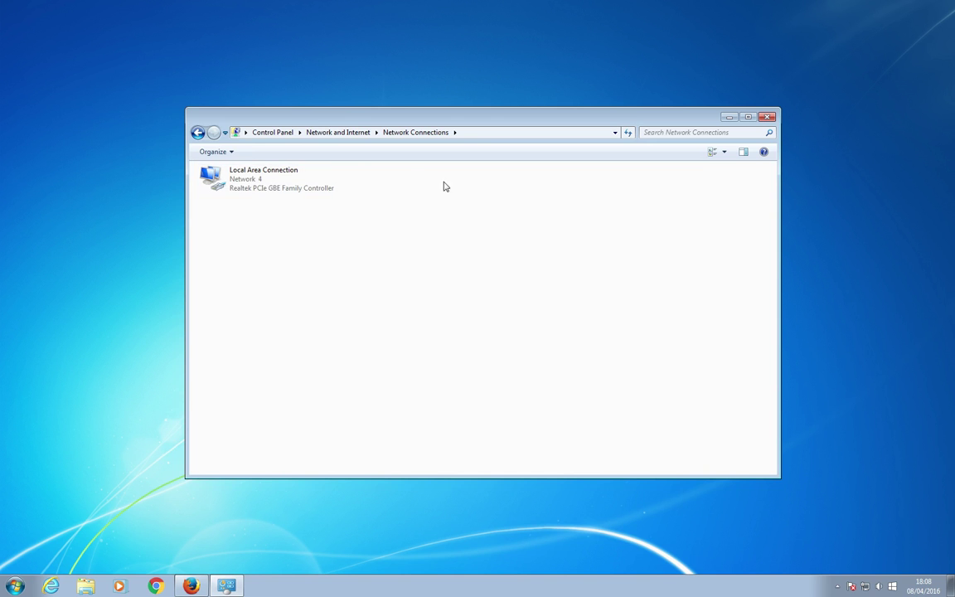
mouse_move(401, 163)
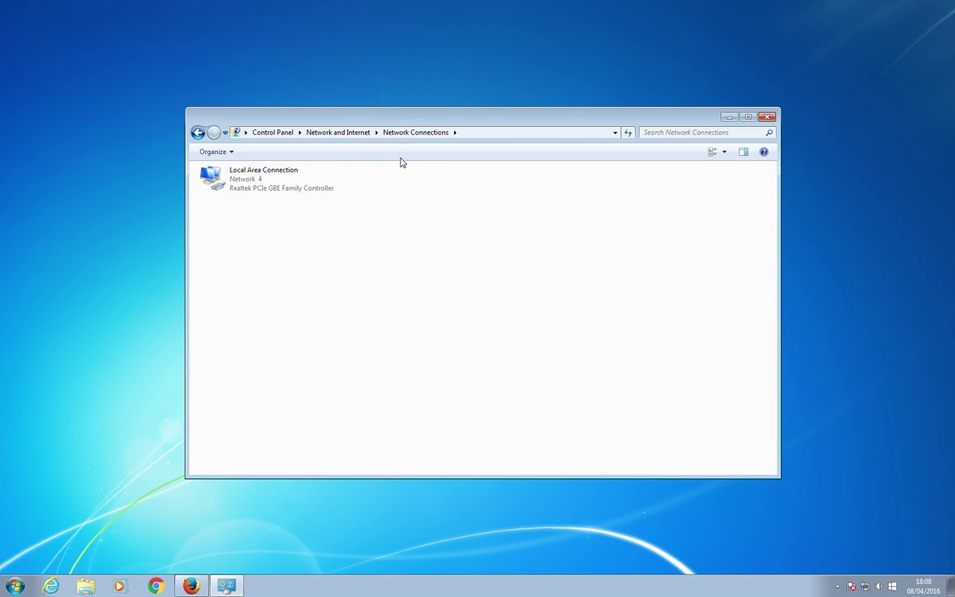
mouse_move(428, 192)
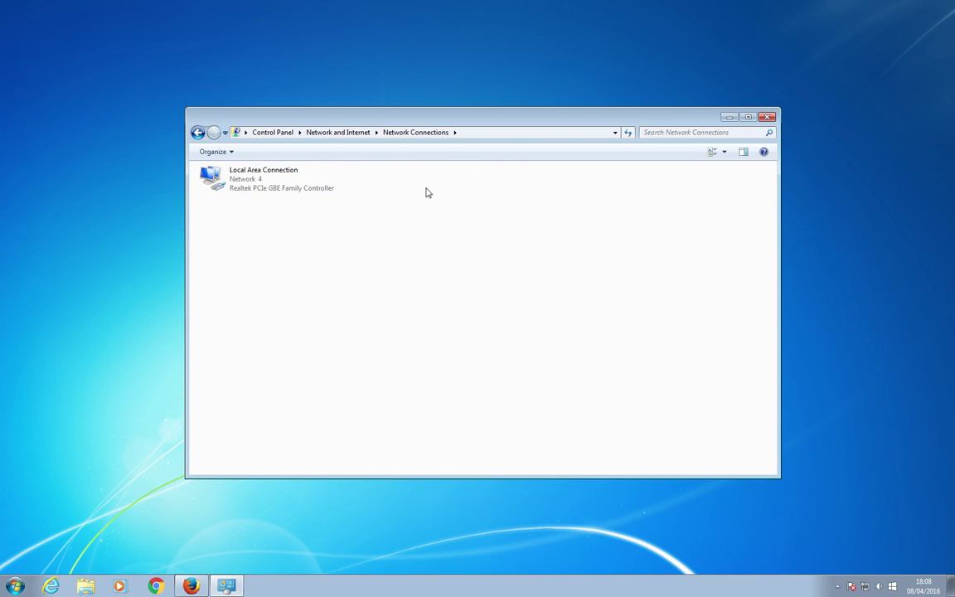
double_click(266, 179)
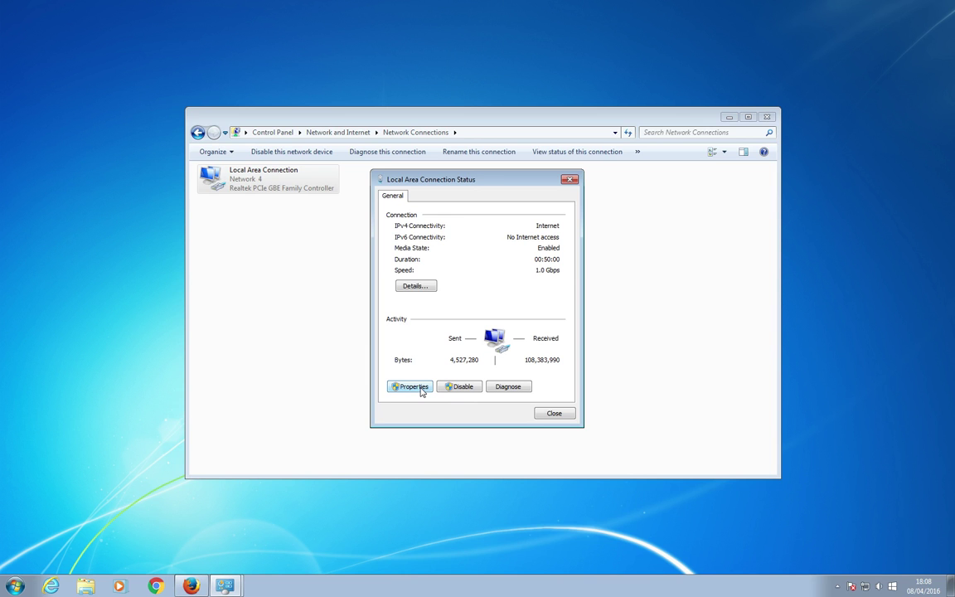
Step: From the connection's Properties, select Internet Protocol Version 4 (TCP/IPv4) and show its properties
click(409, 386)
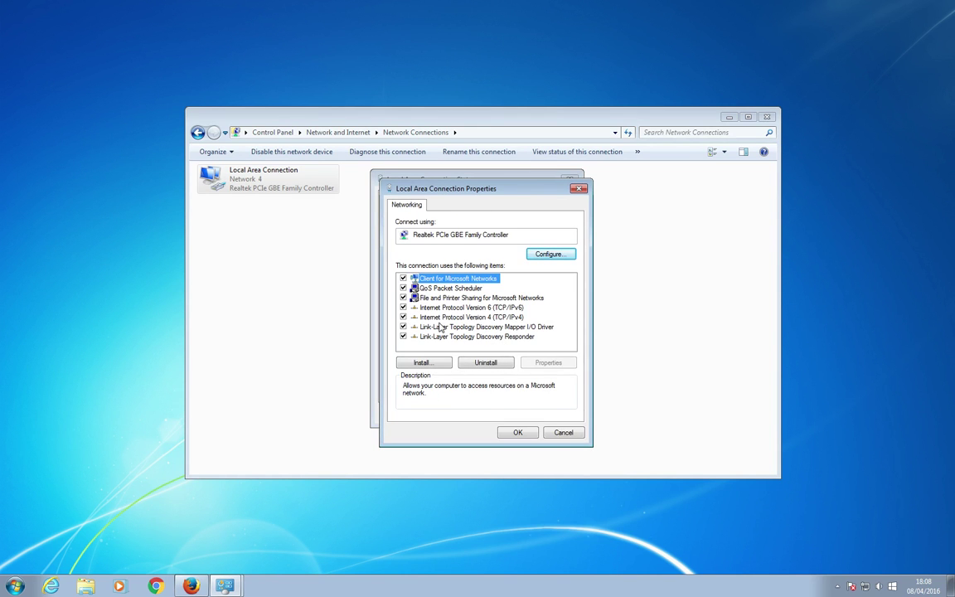
click(470, 317)
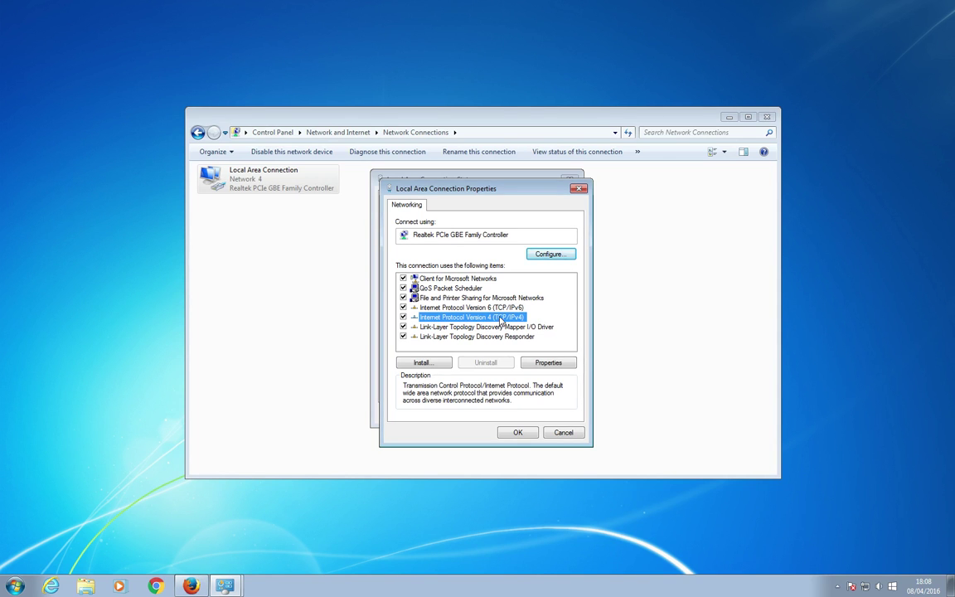
click(546, 361)
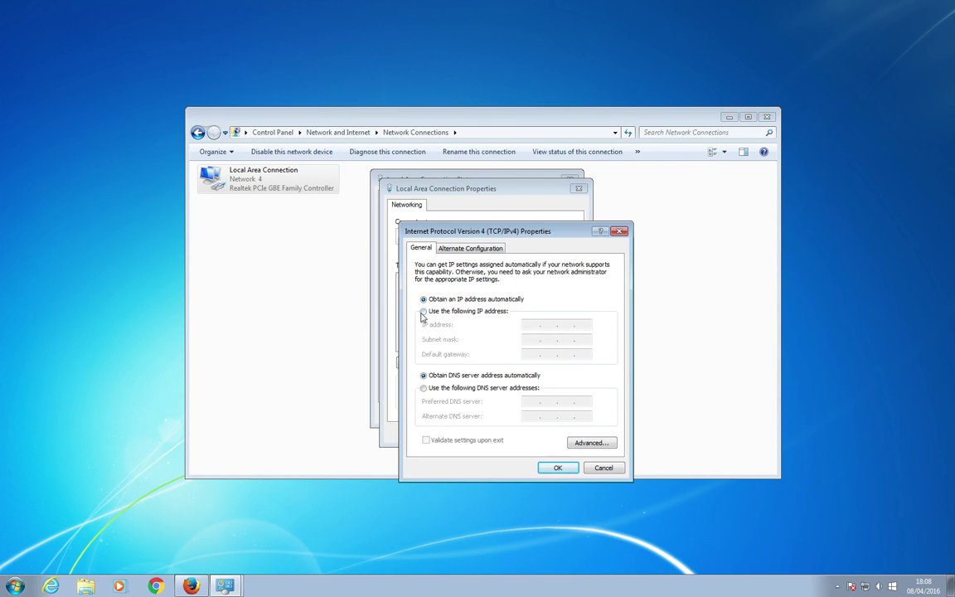
Step: Choose a fixed IP address and enter 192.168.1.10 with subnet mask 255.255.255.0
click(424, 312)
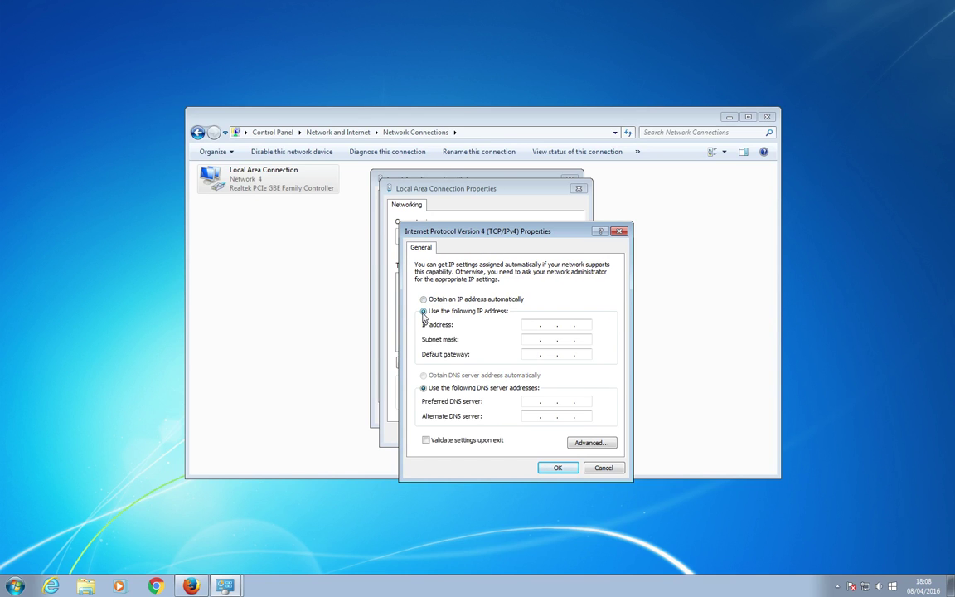
click(424, 312)
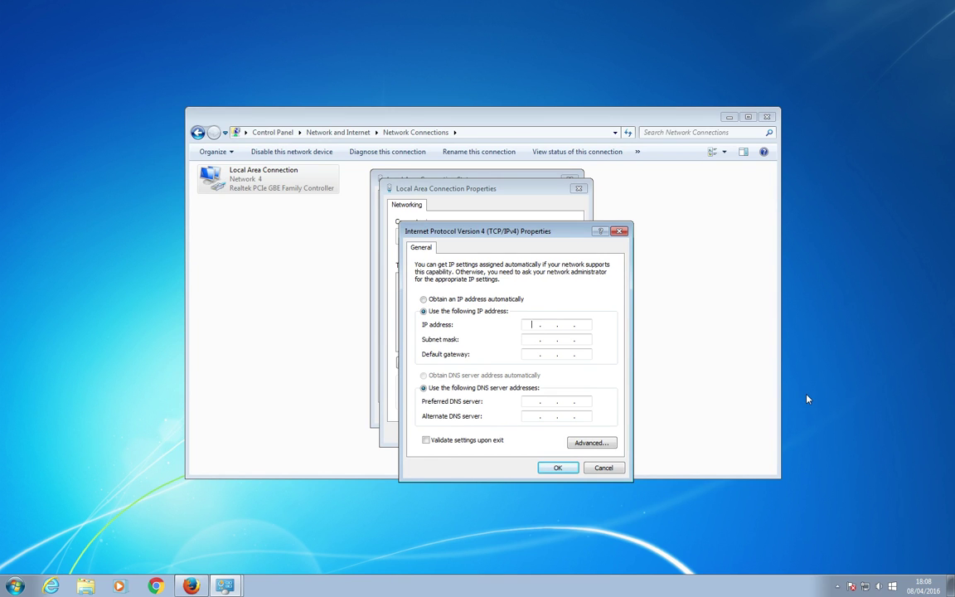
text(192 . . .)
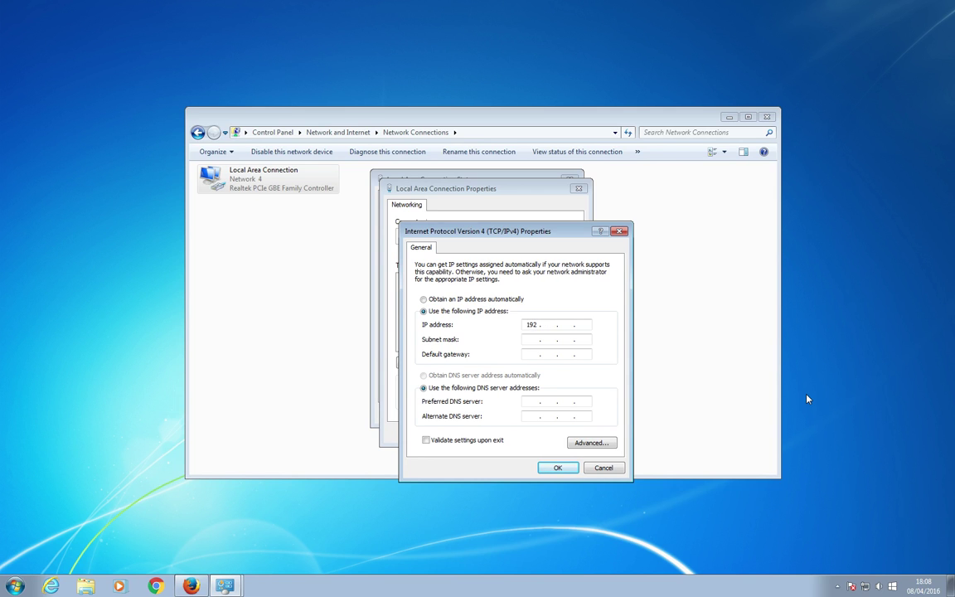
text(168)
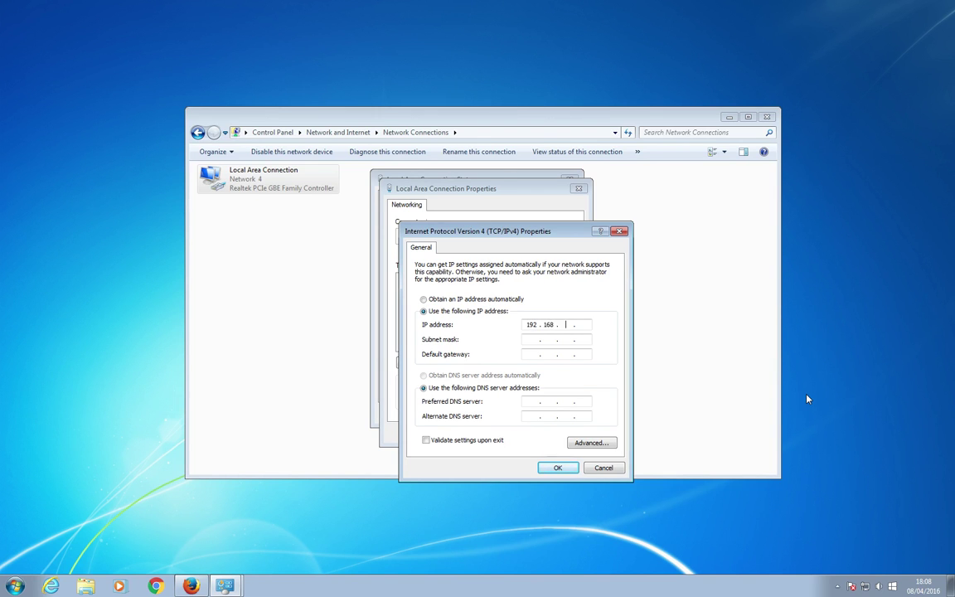
text(1)
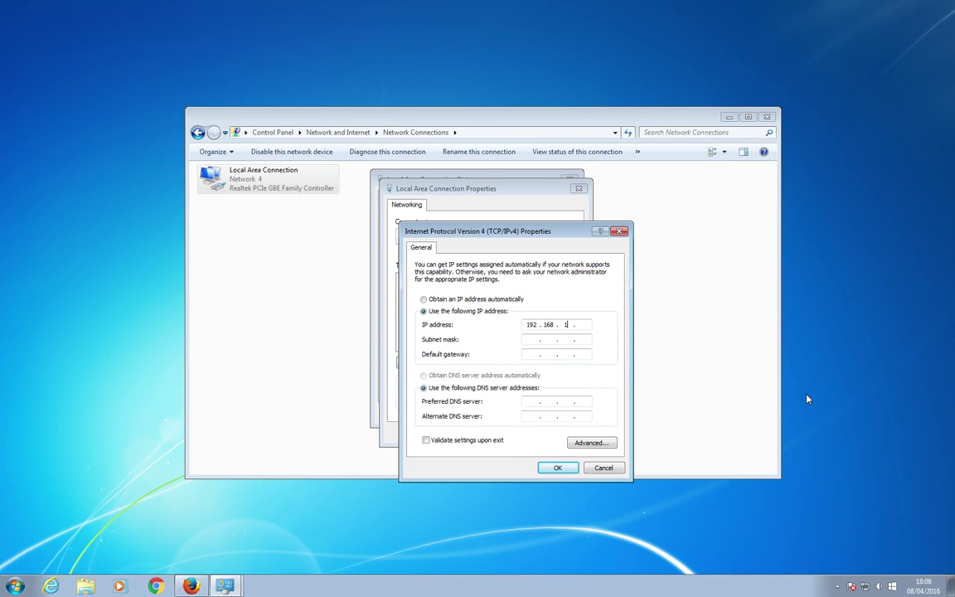
text(0)
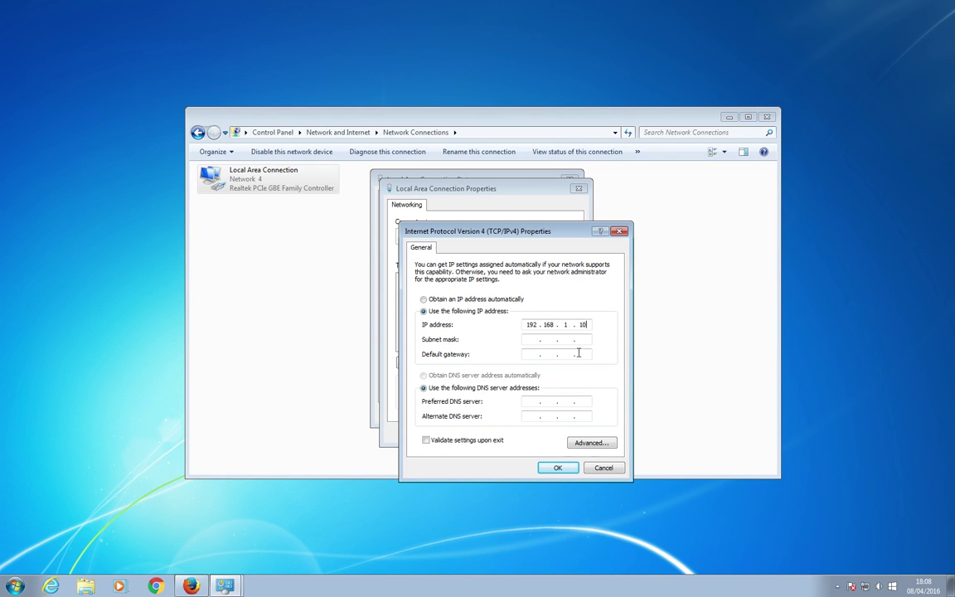
text(255.255.255.0)
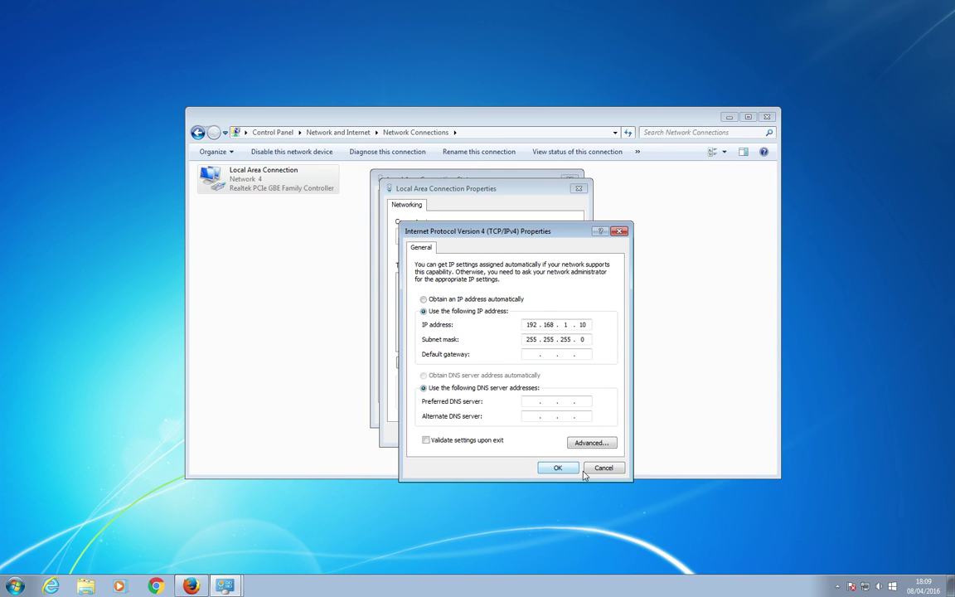
Step: Confirm the IPv4 settings and close the connection status window
click(557, 467)
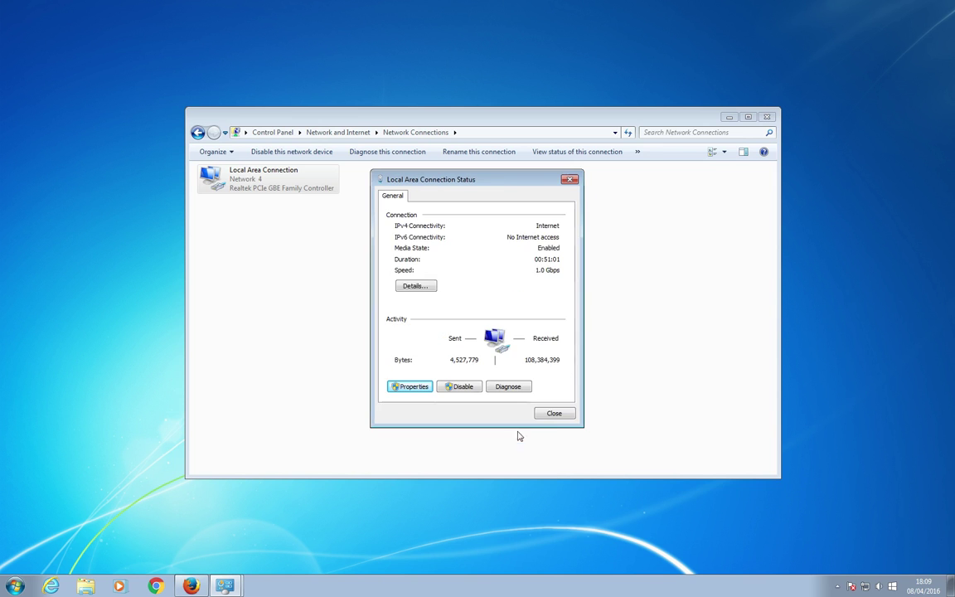
click(553, 412)
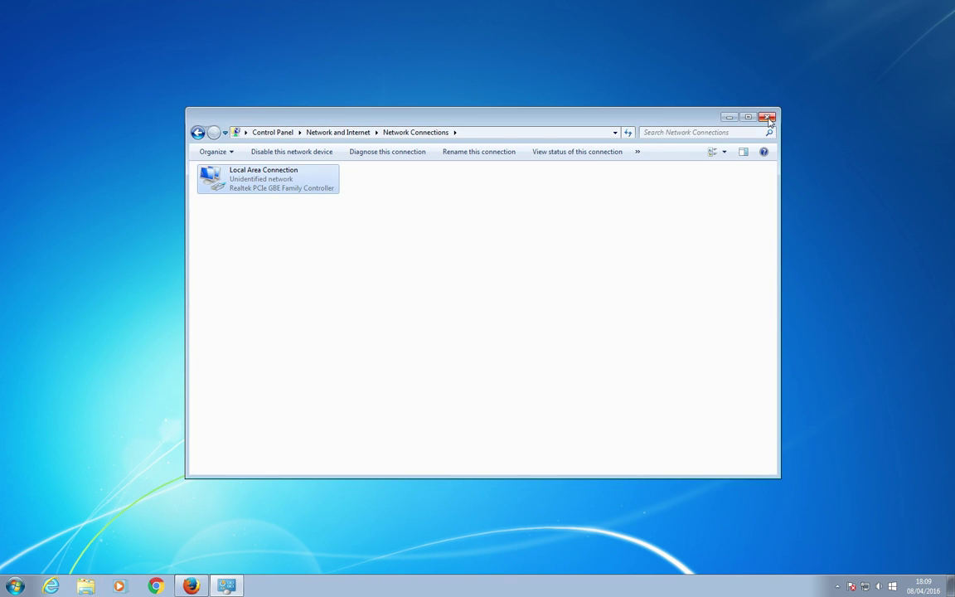